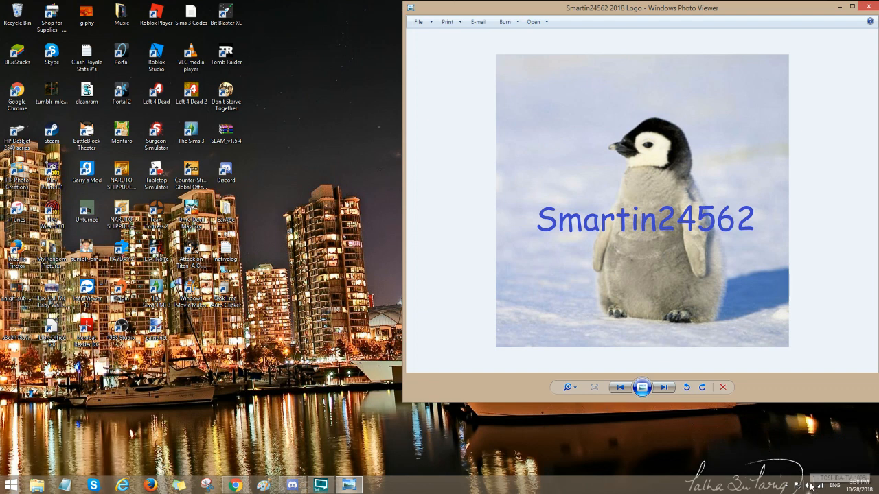
Right-click the system tray speaker icon to reach the Playback devices list
{"action": "right_click", "coordinate": [810, 486]}
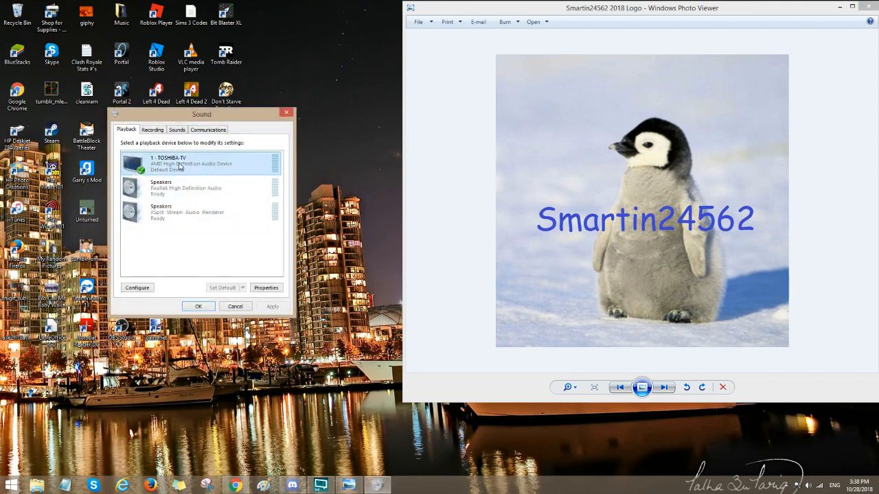
Select 1 - TOSHIBA-TV in the Playback list and confirm with OK
{"action": "left_click", "coordinate": [199, 188]}
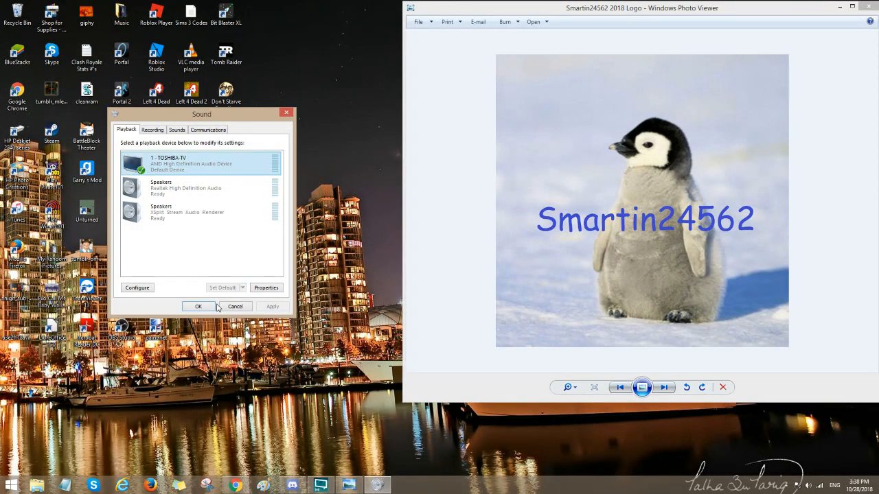
{"action": "left_click", "coordinate": [198, 306]}
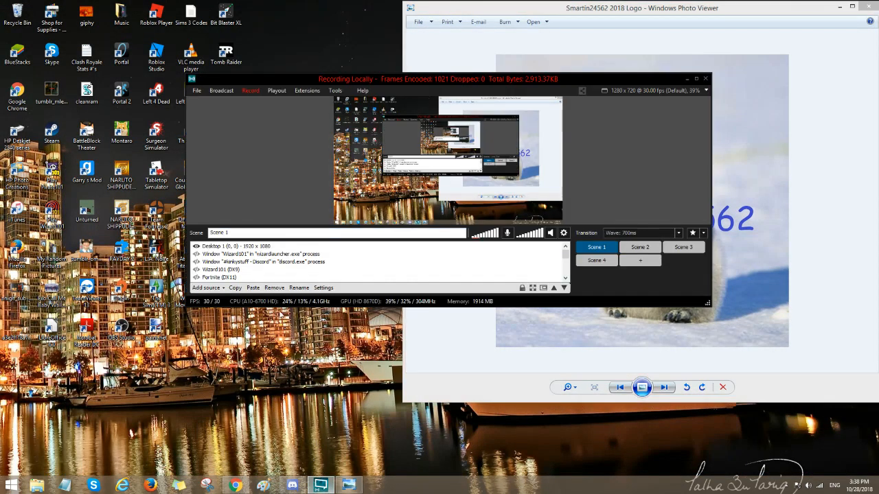
{"action": "mouse_move", "coordinate": [259, 117]}
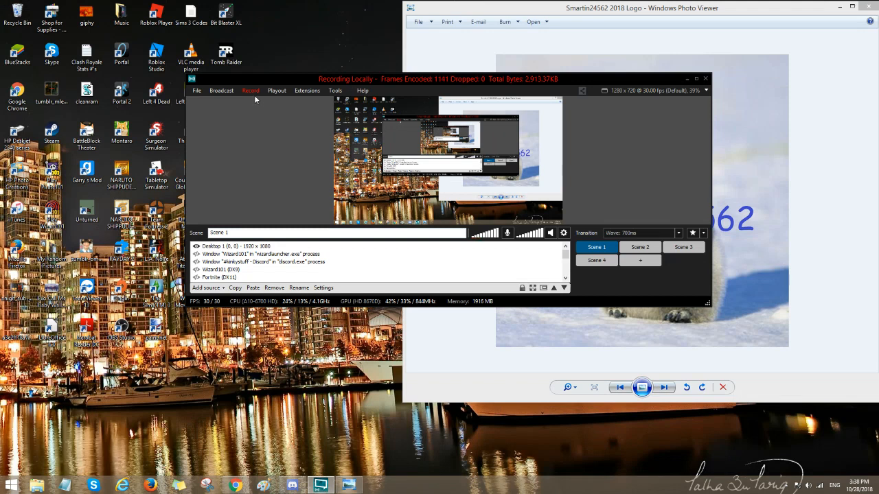
{"action": "mouse_move", "coordinate": [288, 127]}
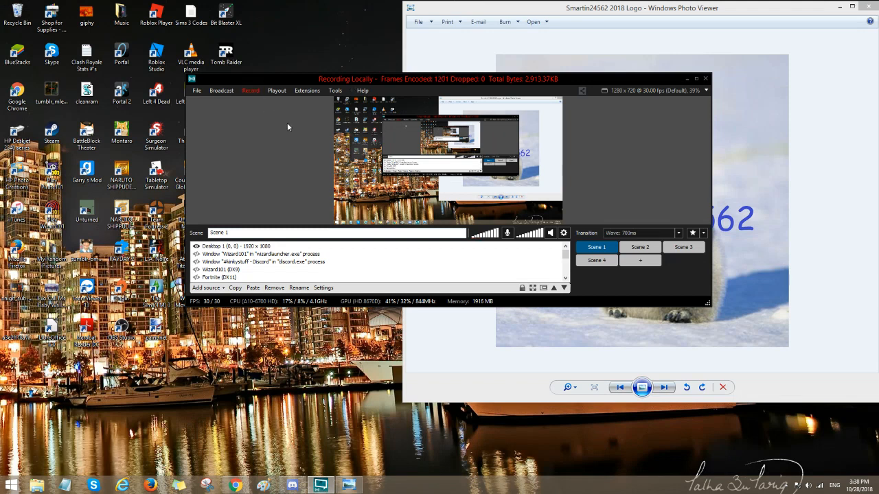